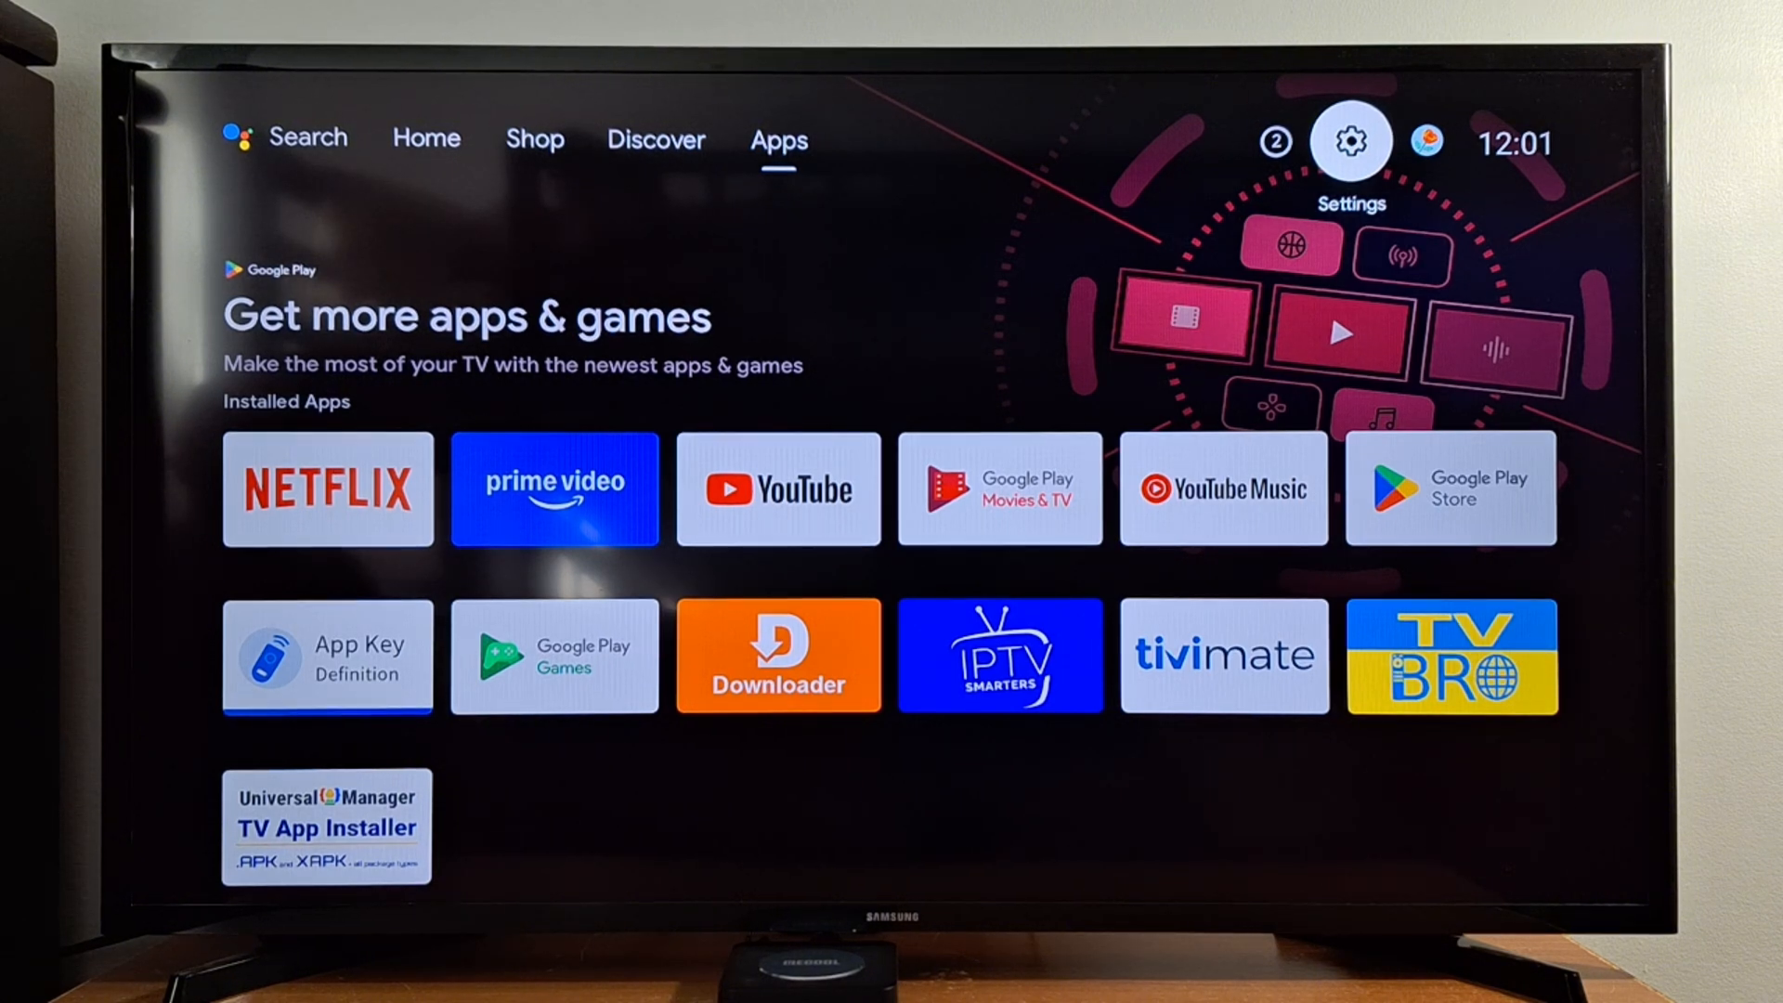
Step: Reach the Accounts & sign-in page from the home screen Settings gear
click(1349, 141)
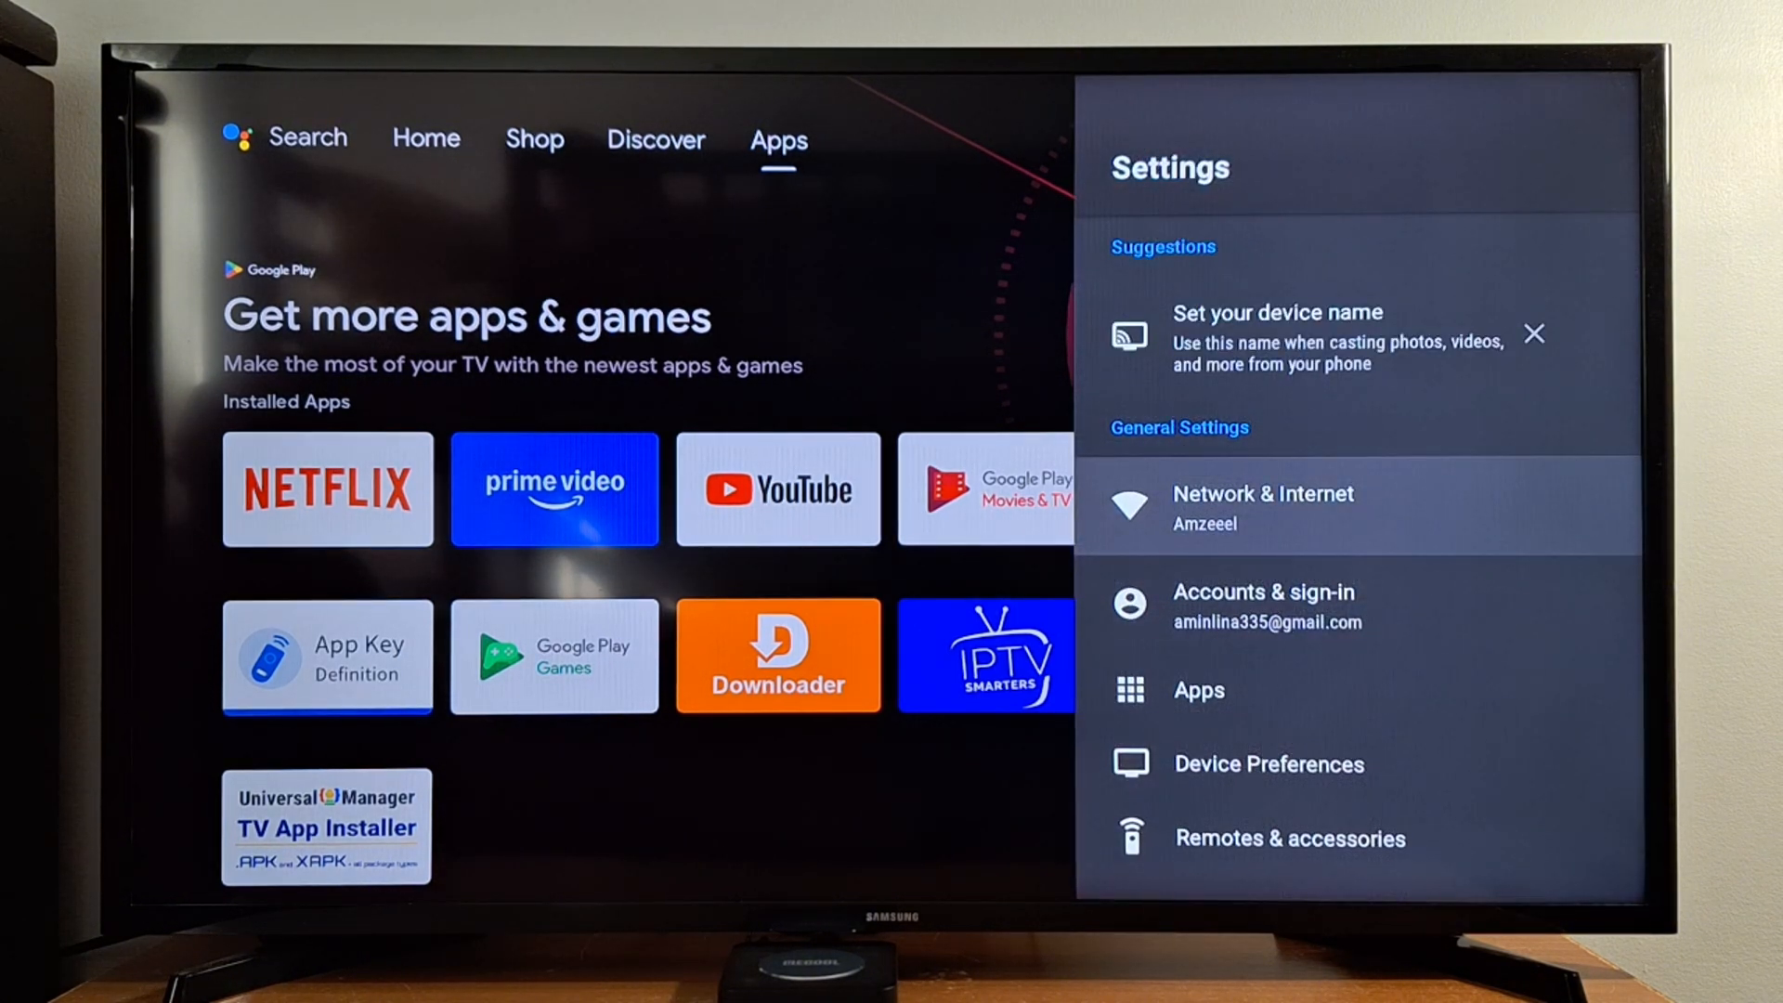
scroll(down, 3)
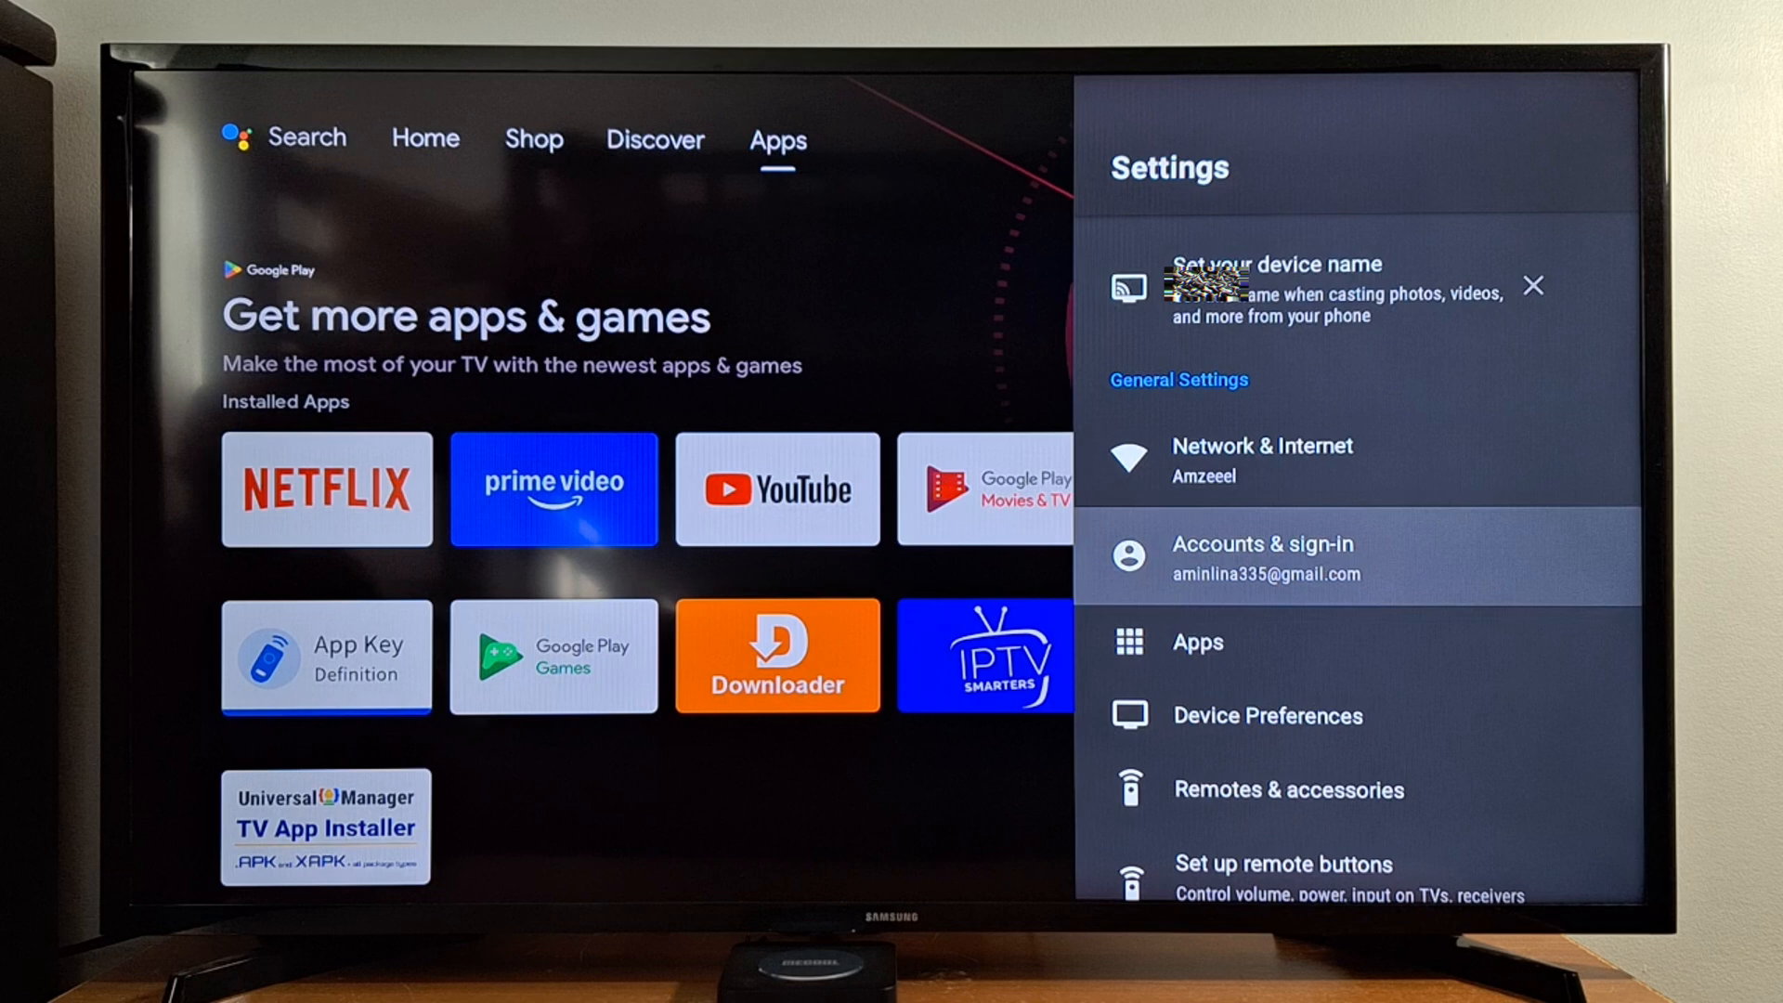
click(1263, 557)
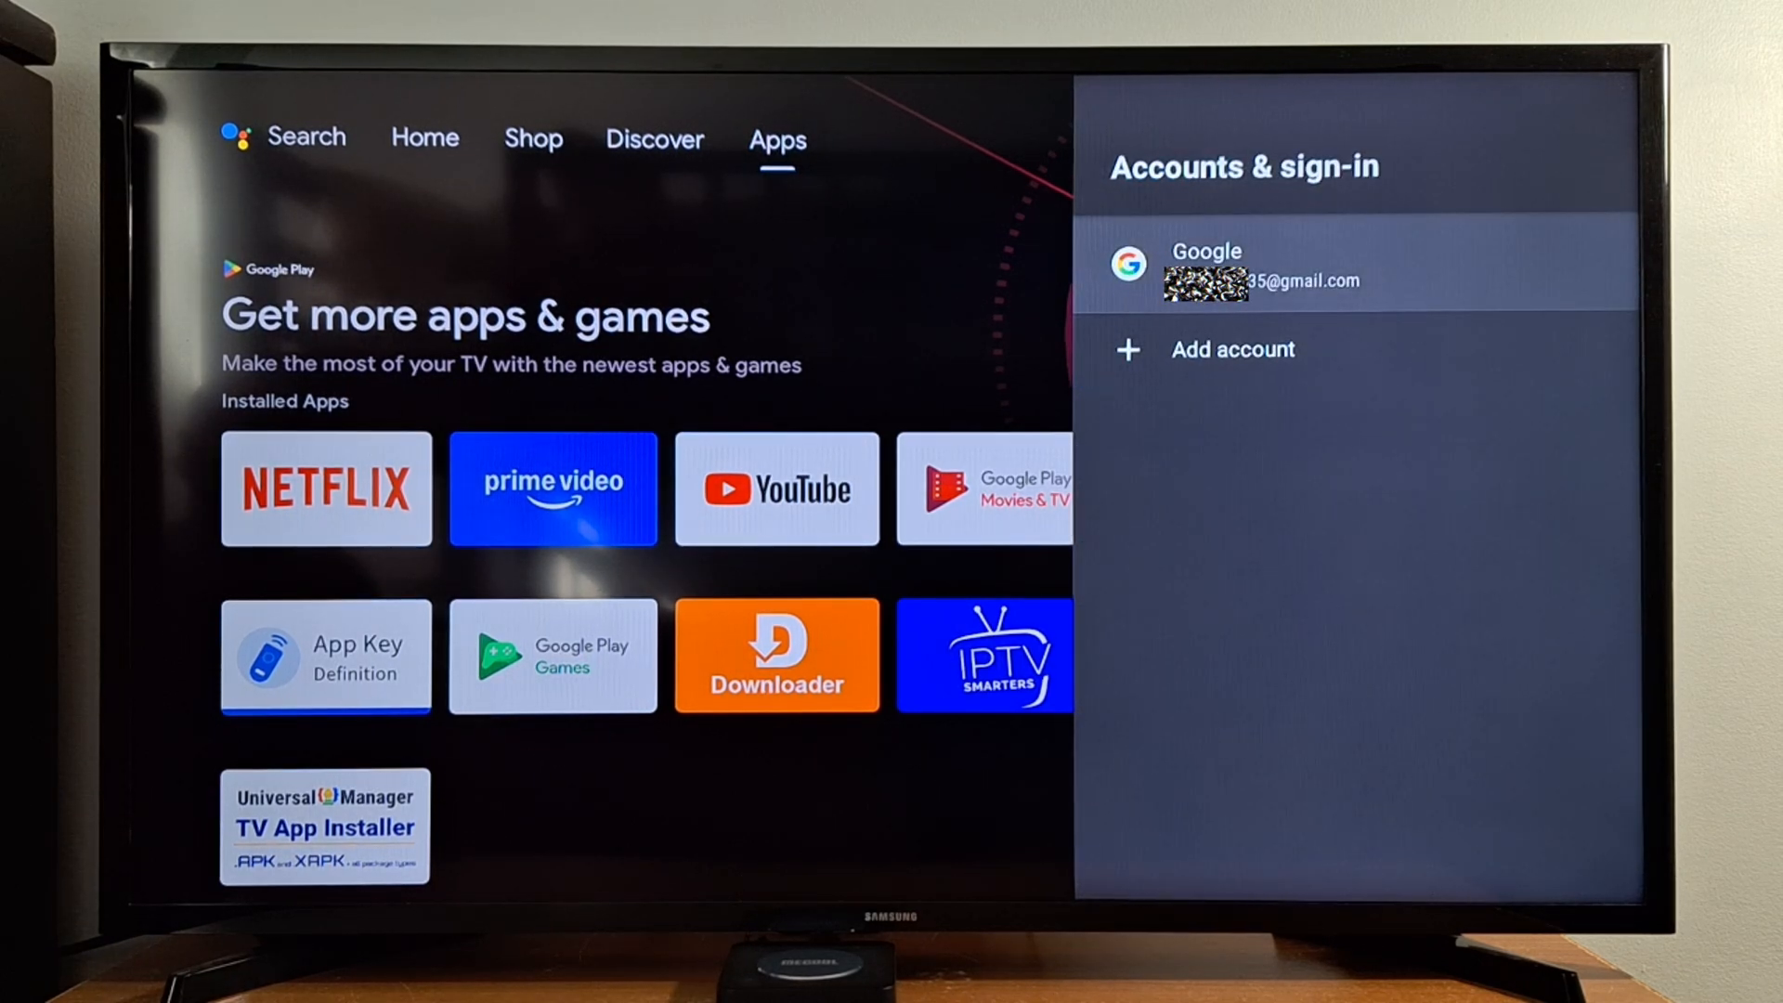
Step: Remove the signed-in Google account and confirm, leaving no account on the device
click(1250, 265)
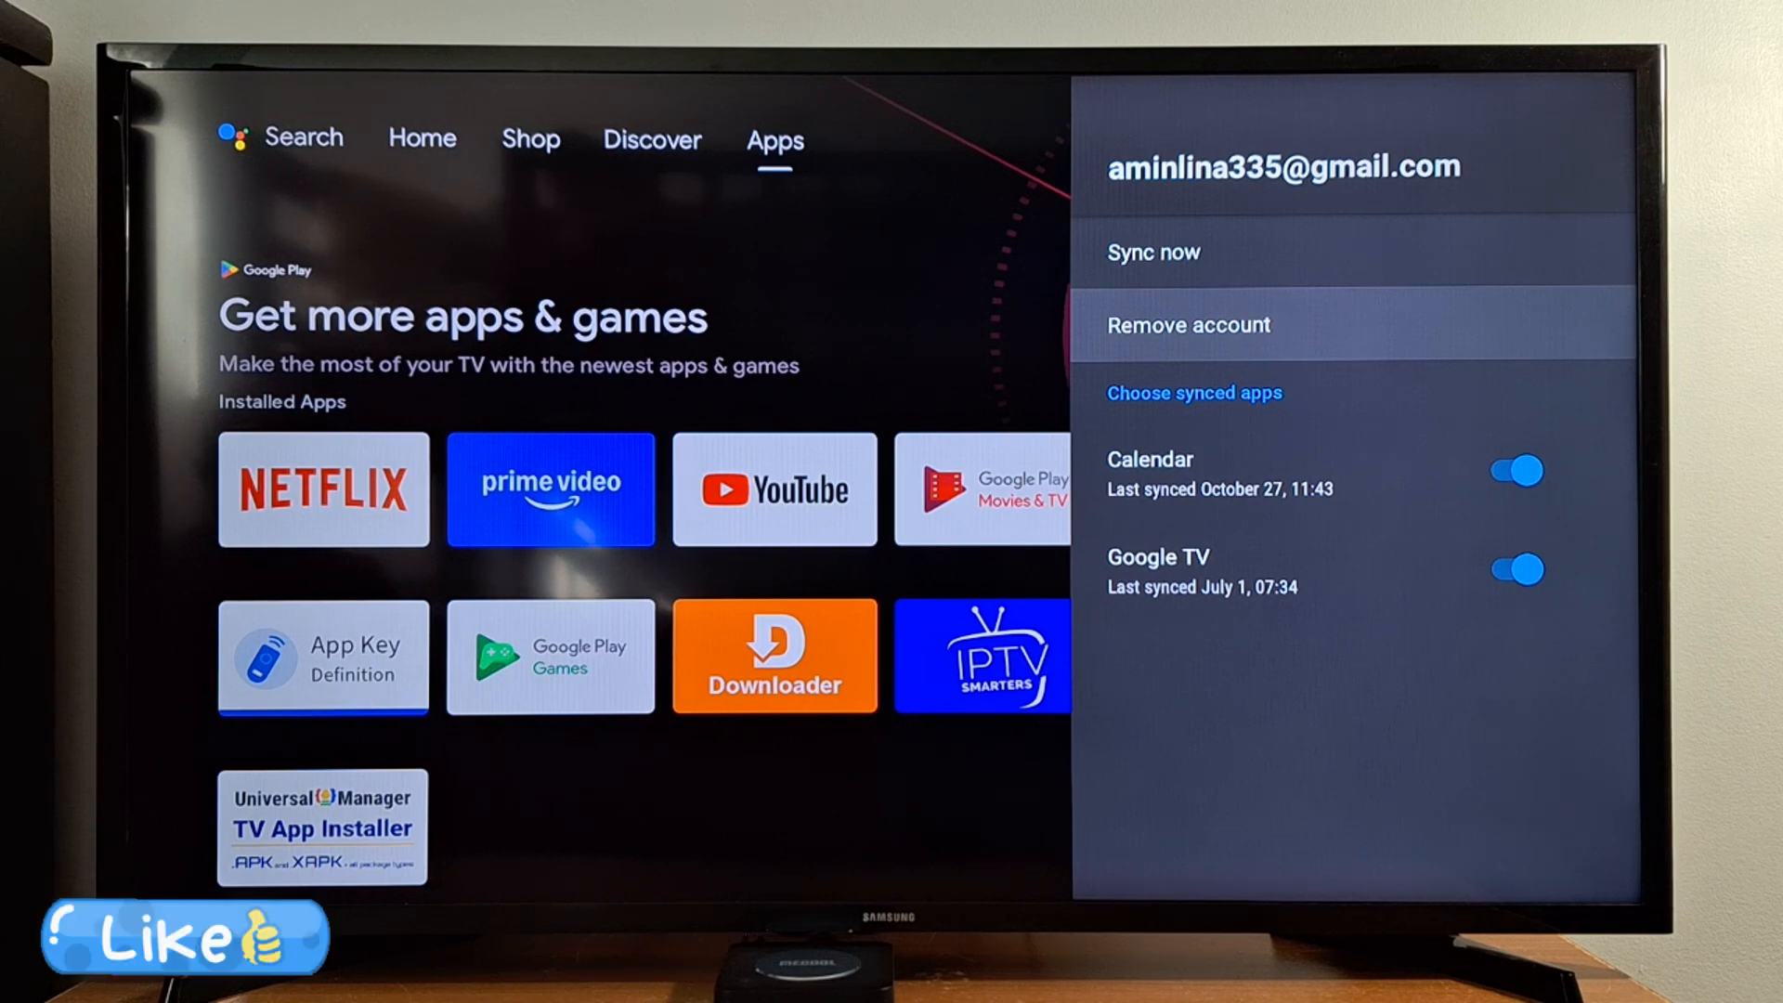
click(1188, 324)
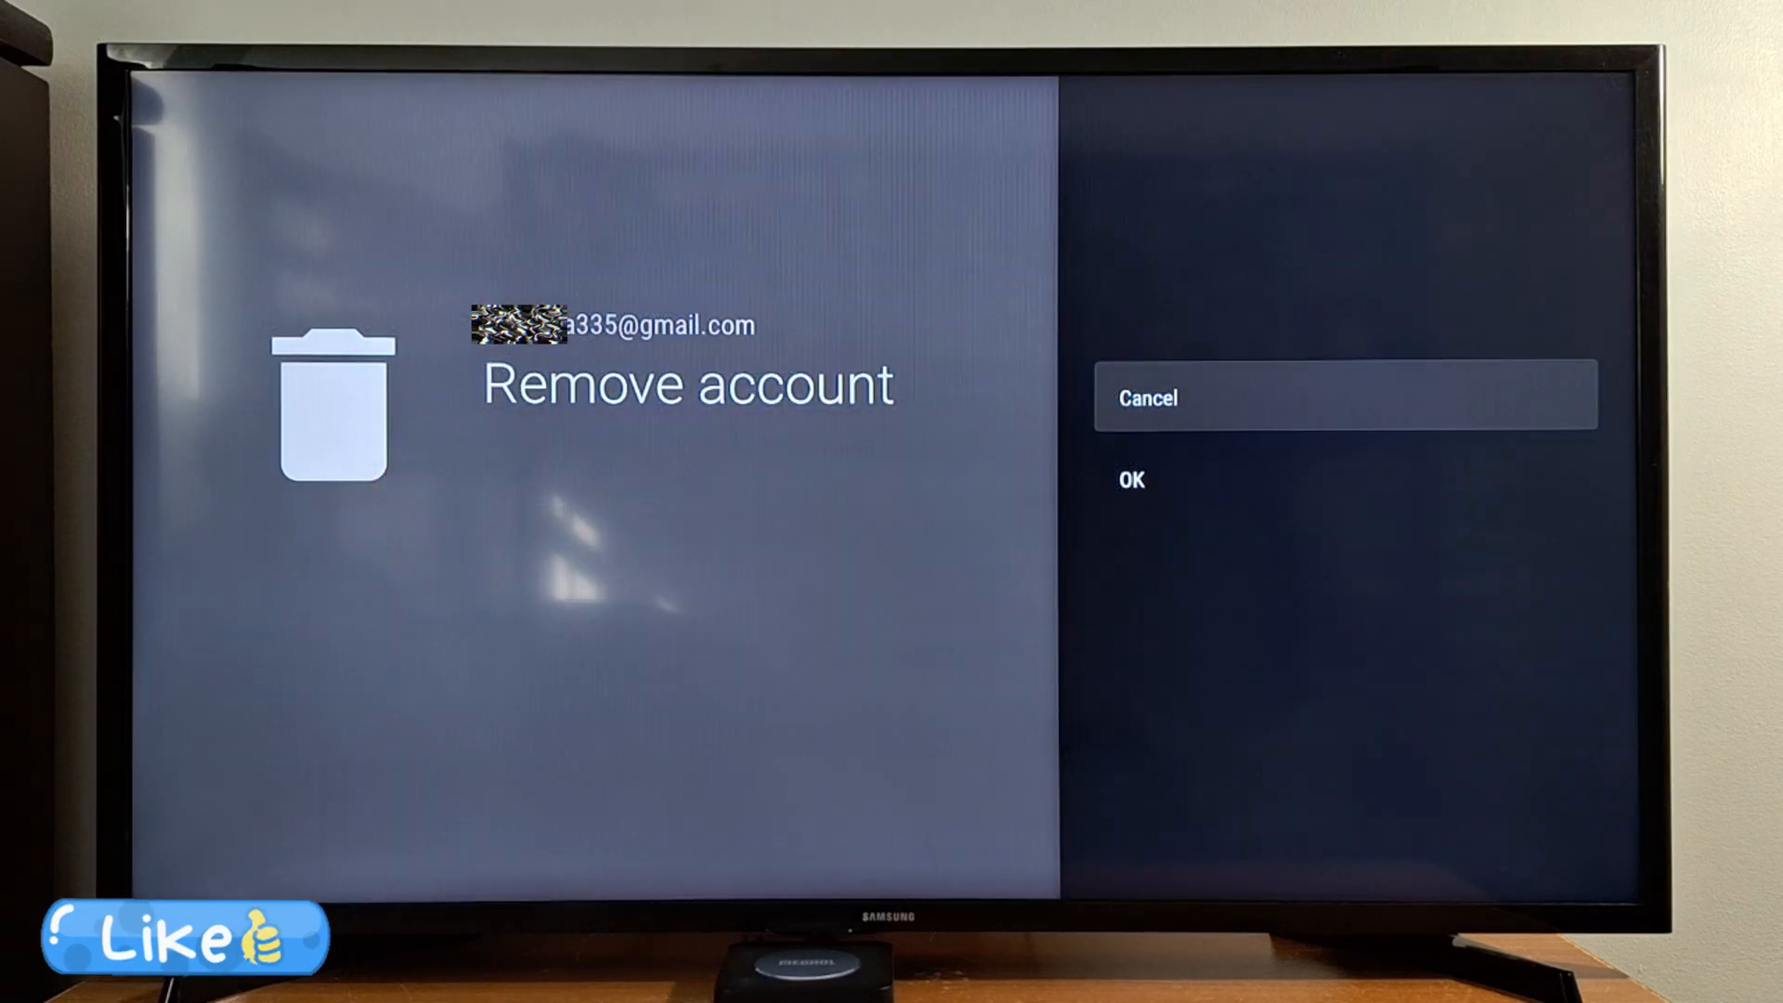
key(down)
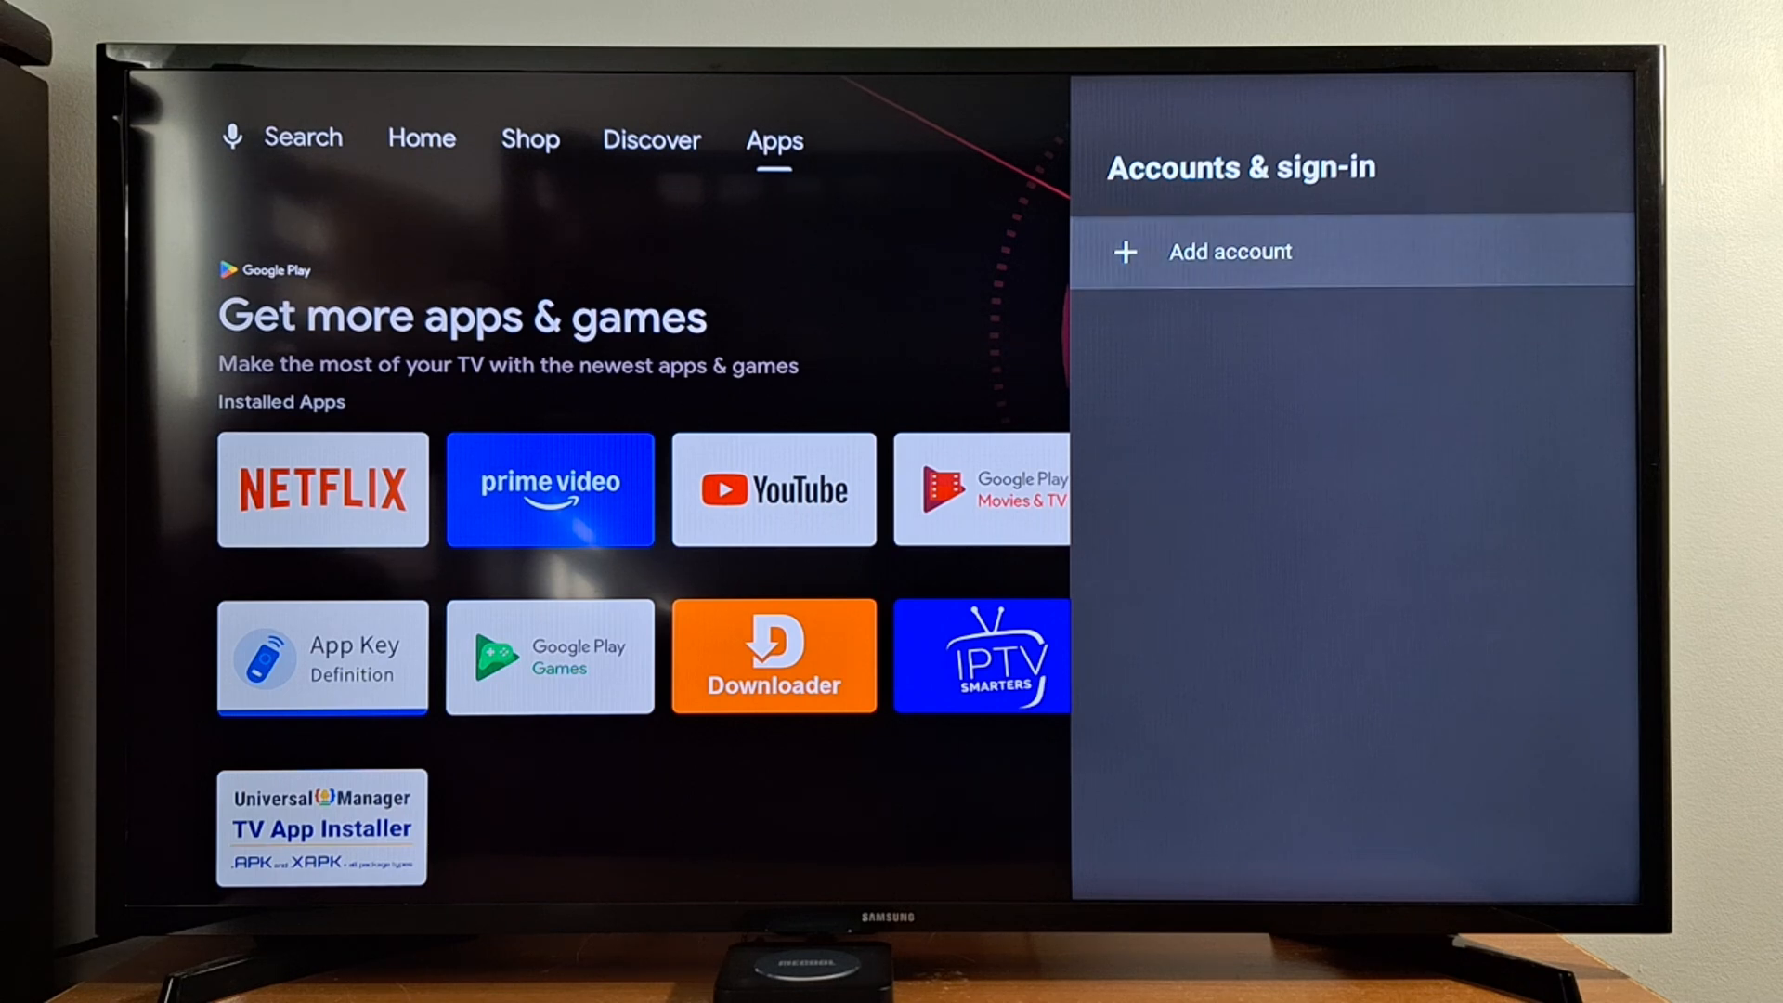
Step: Start Add account with Google sign-in and enter the new account's email address
click(1230, 251)
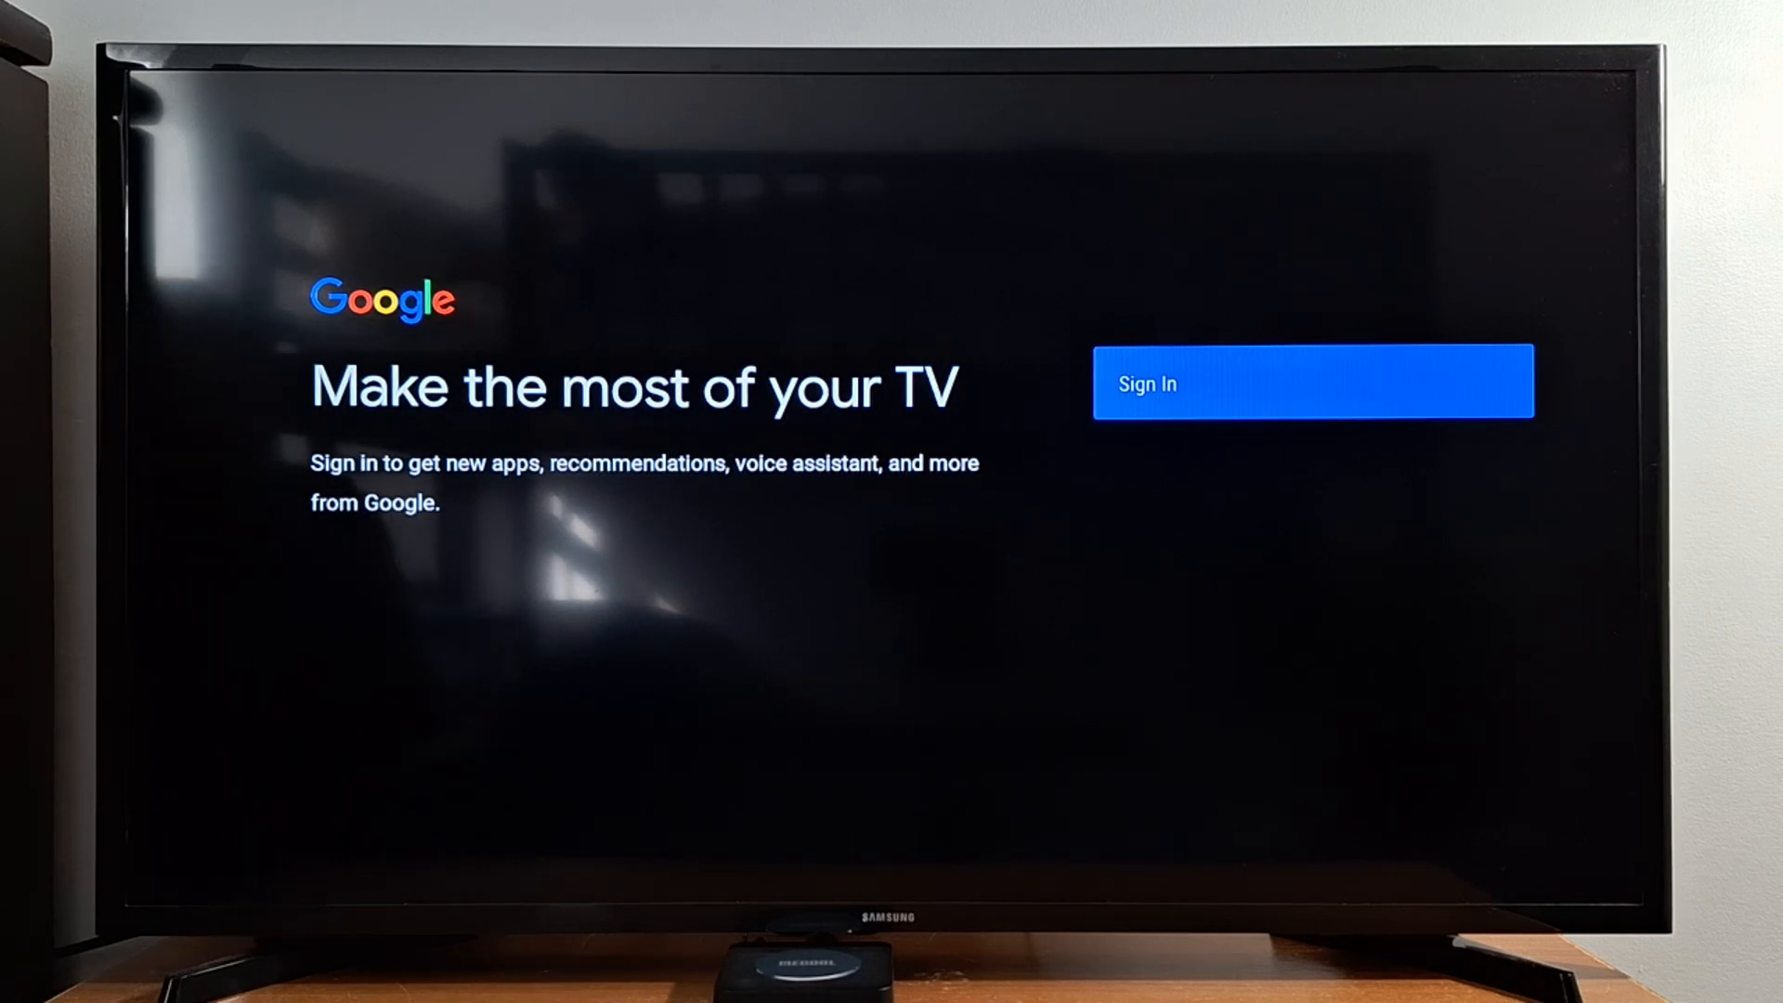
click(1313, 381)
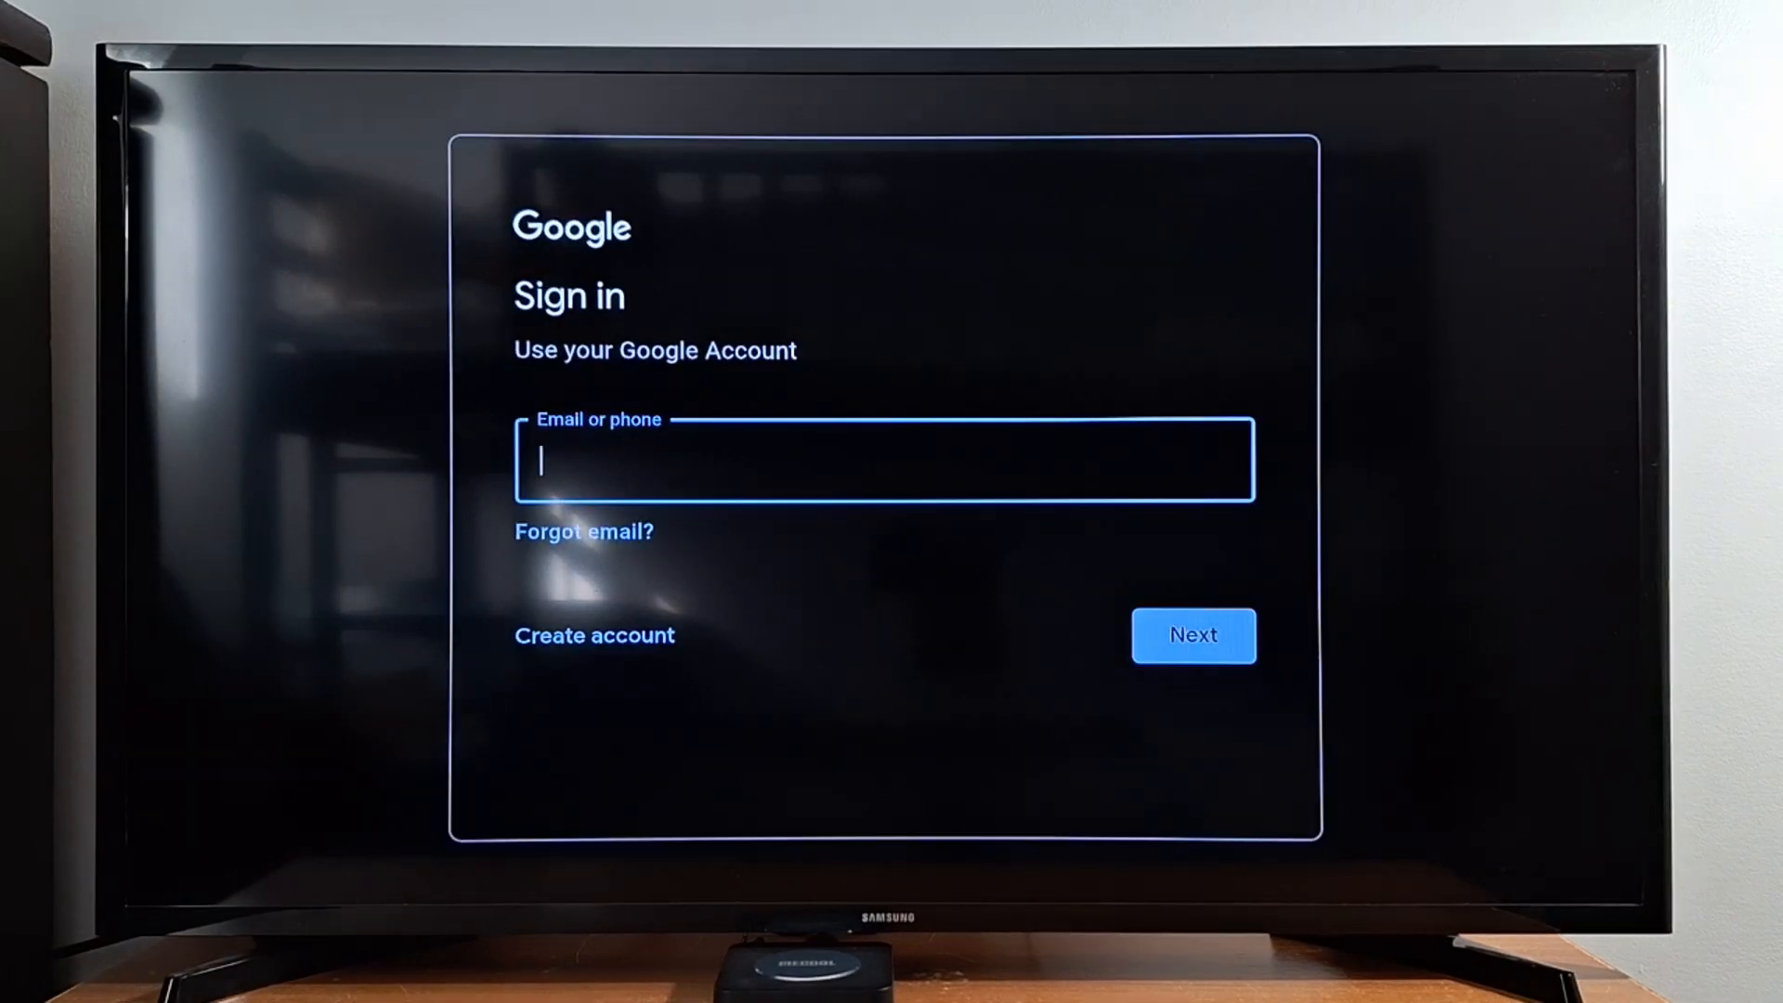
click(884, 461)
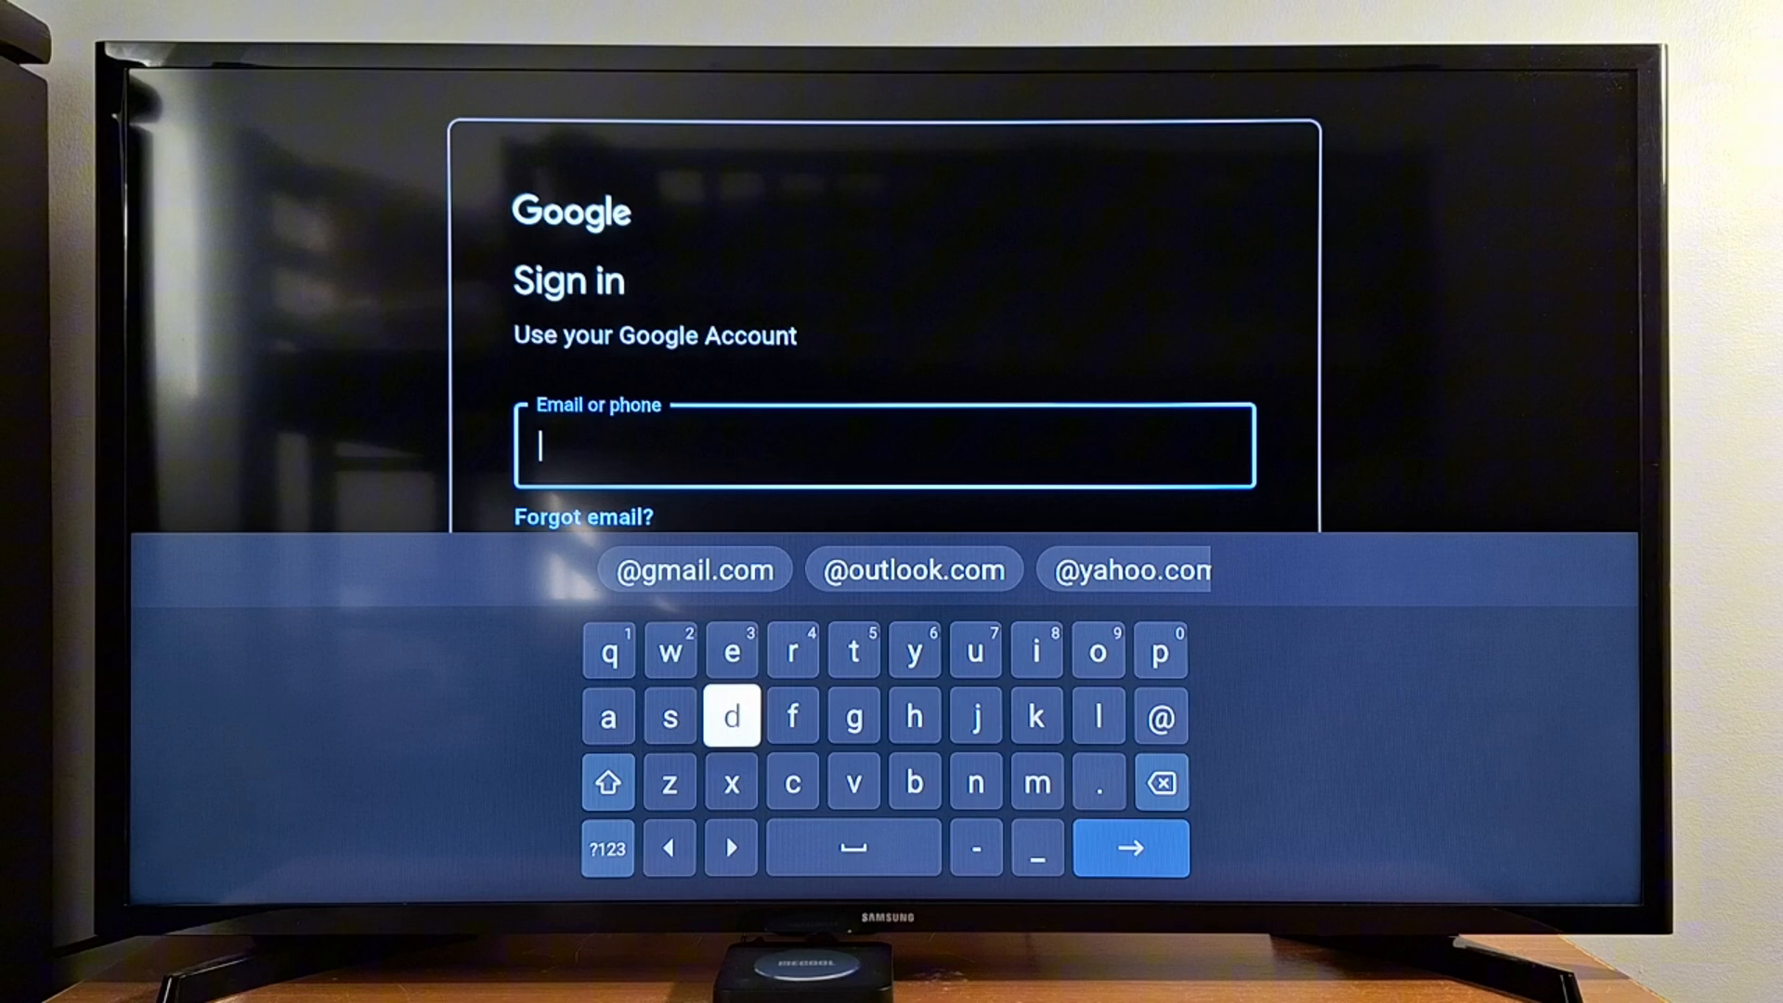
click(1034, 716)
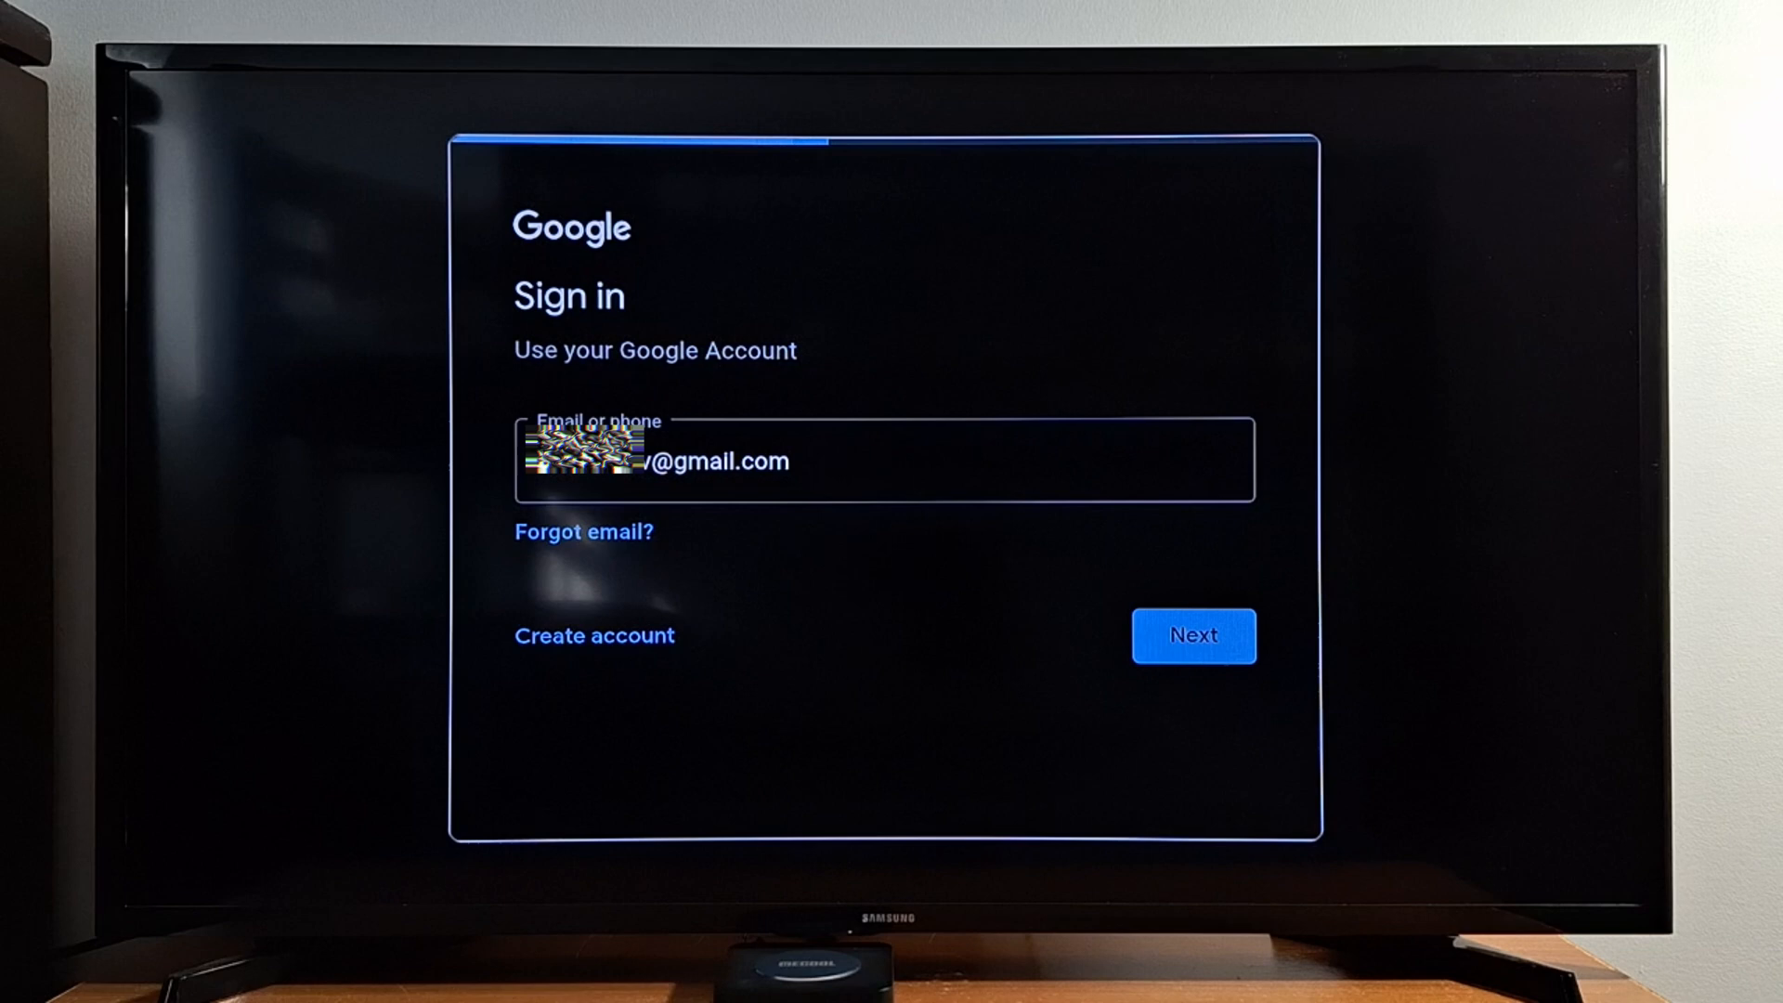
Step: Submit the email, enter the password with Show password ticked, and finish signing in
click(1193, 635)
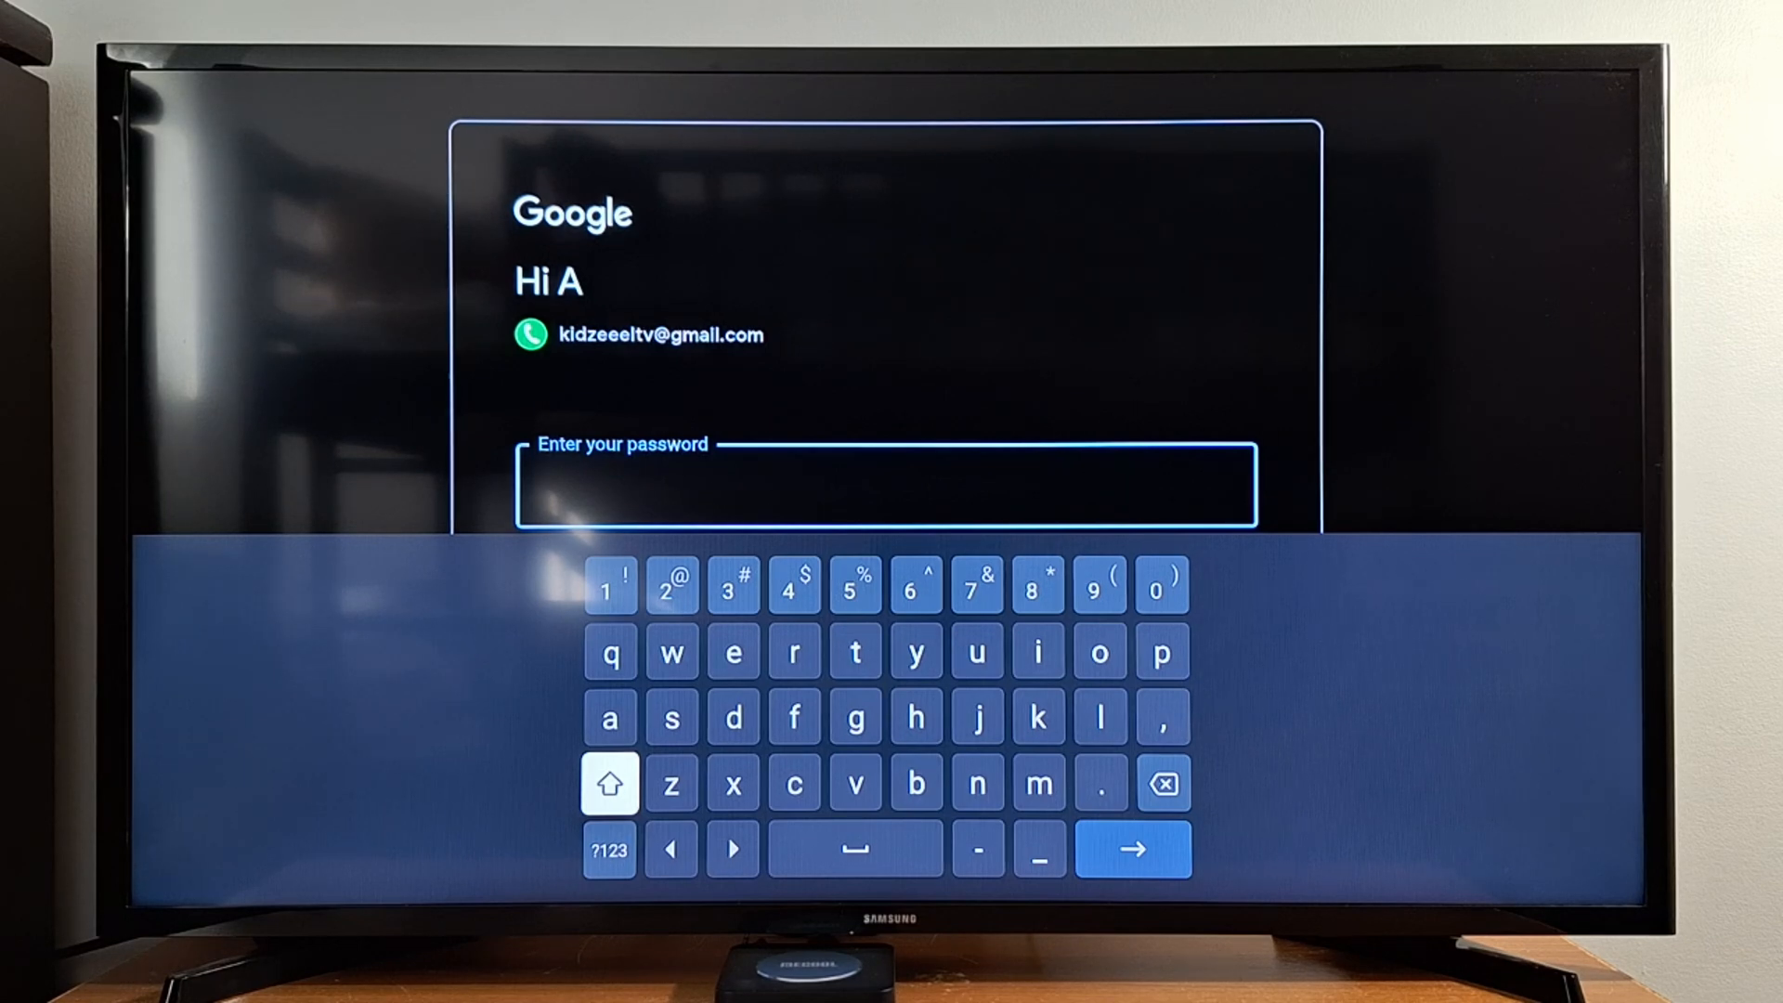
click(609, 849)
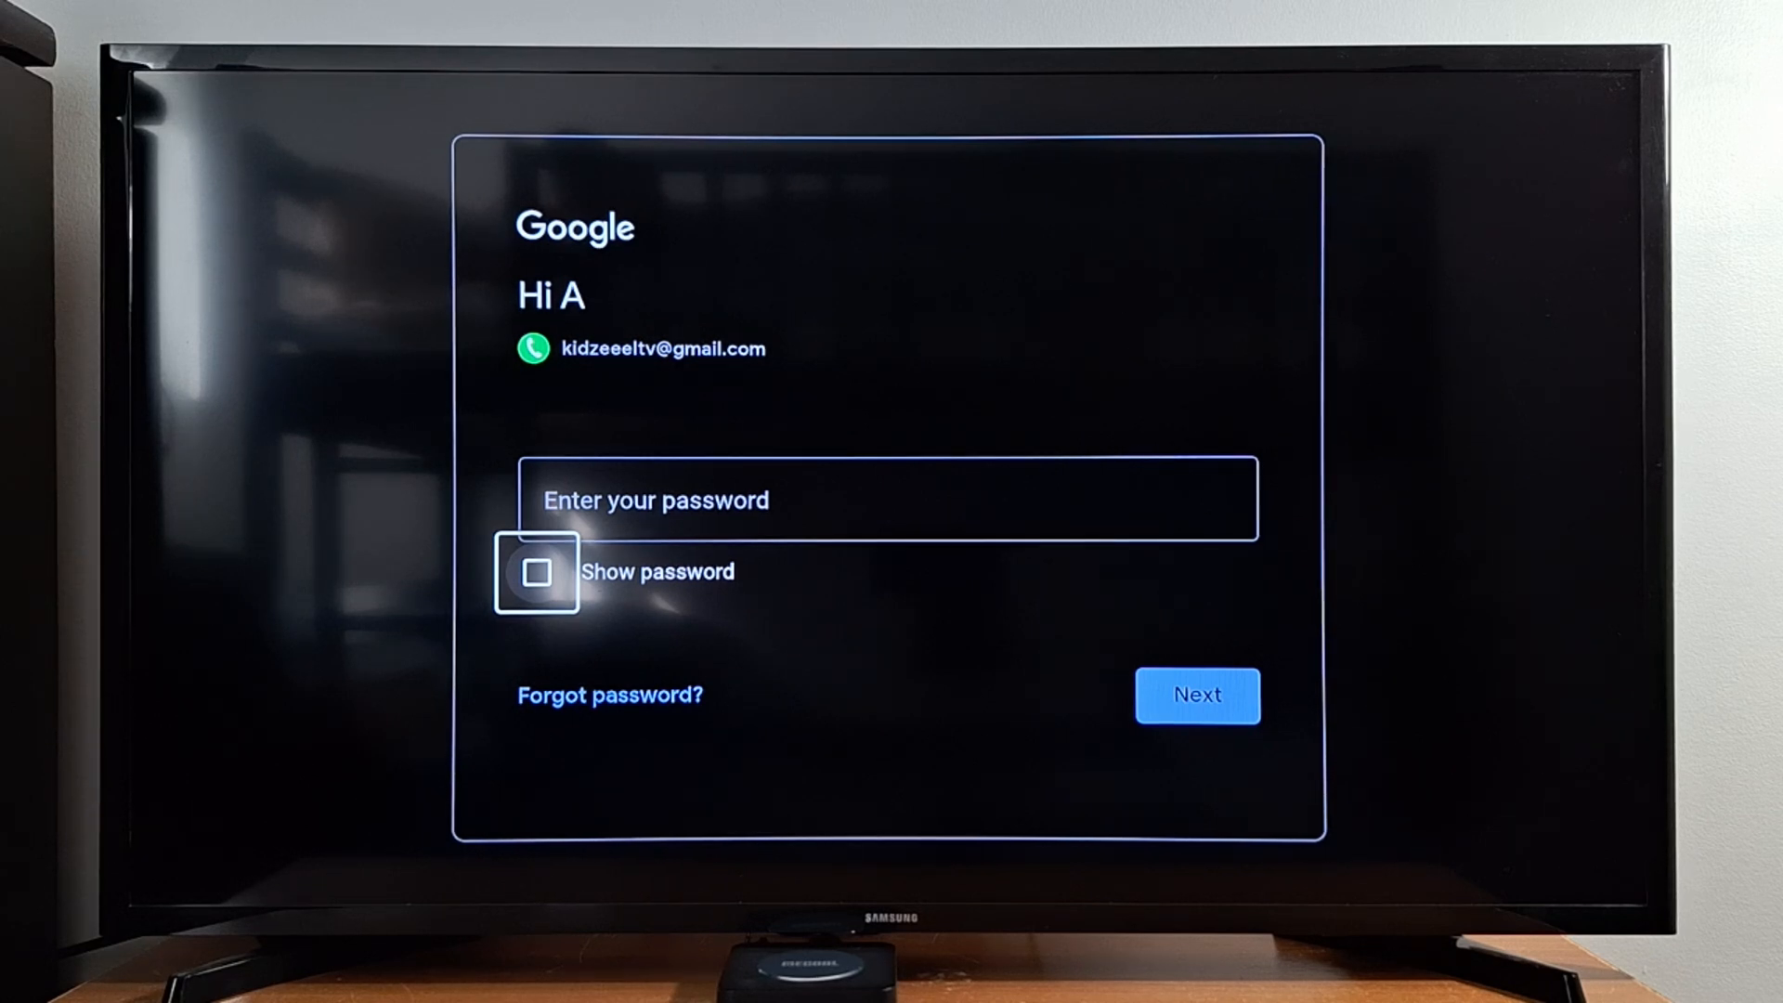
click(537, 570)
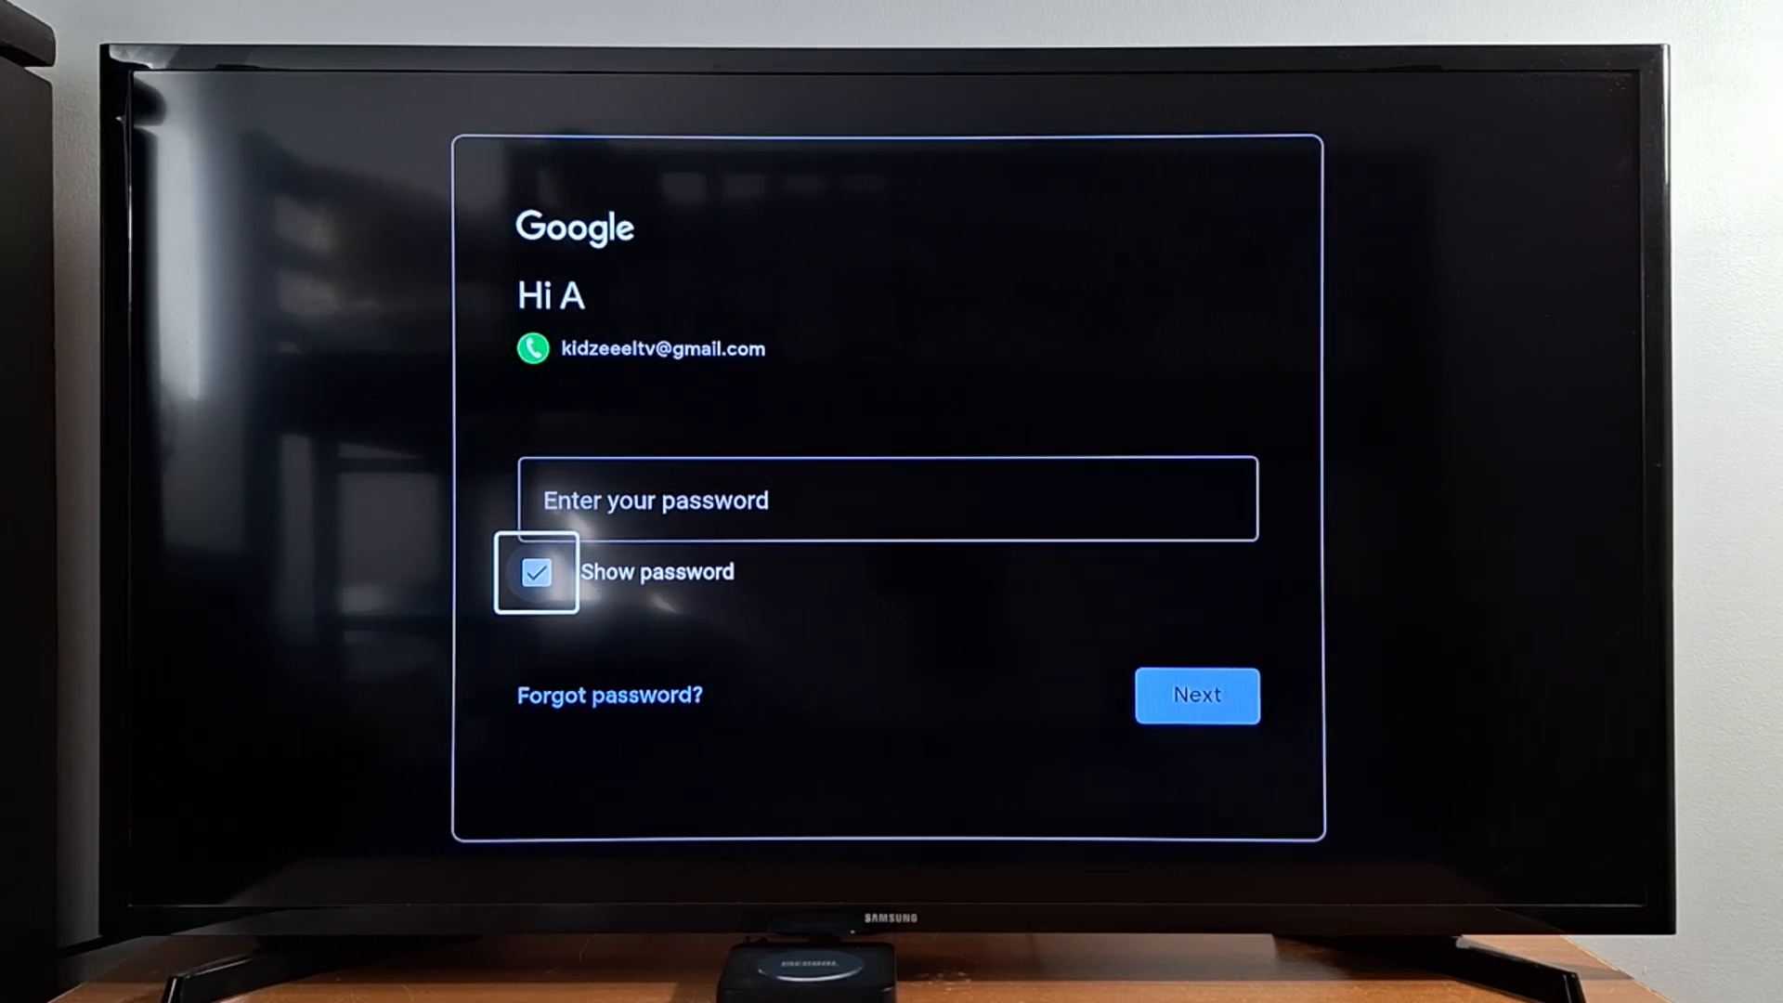
click(888, 498)
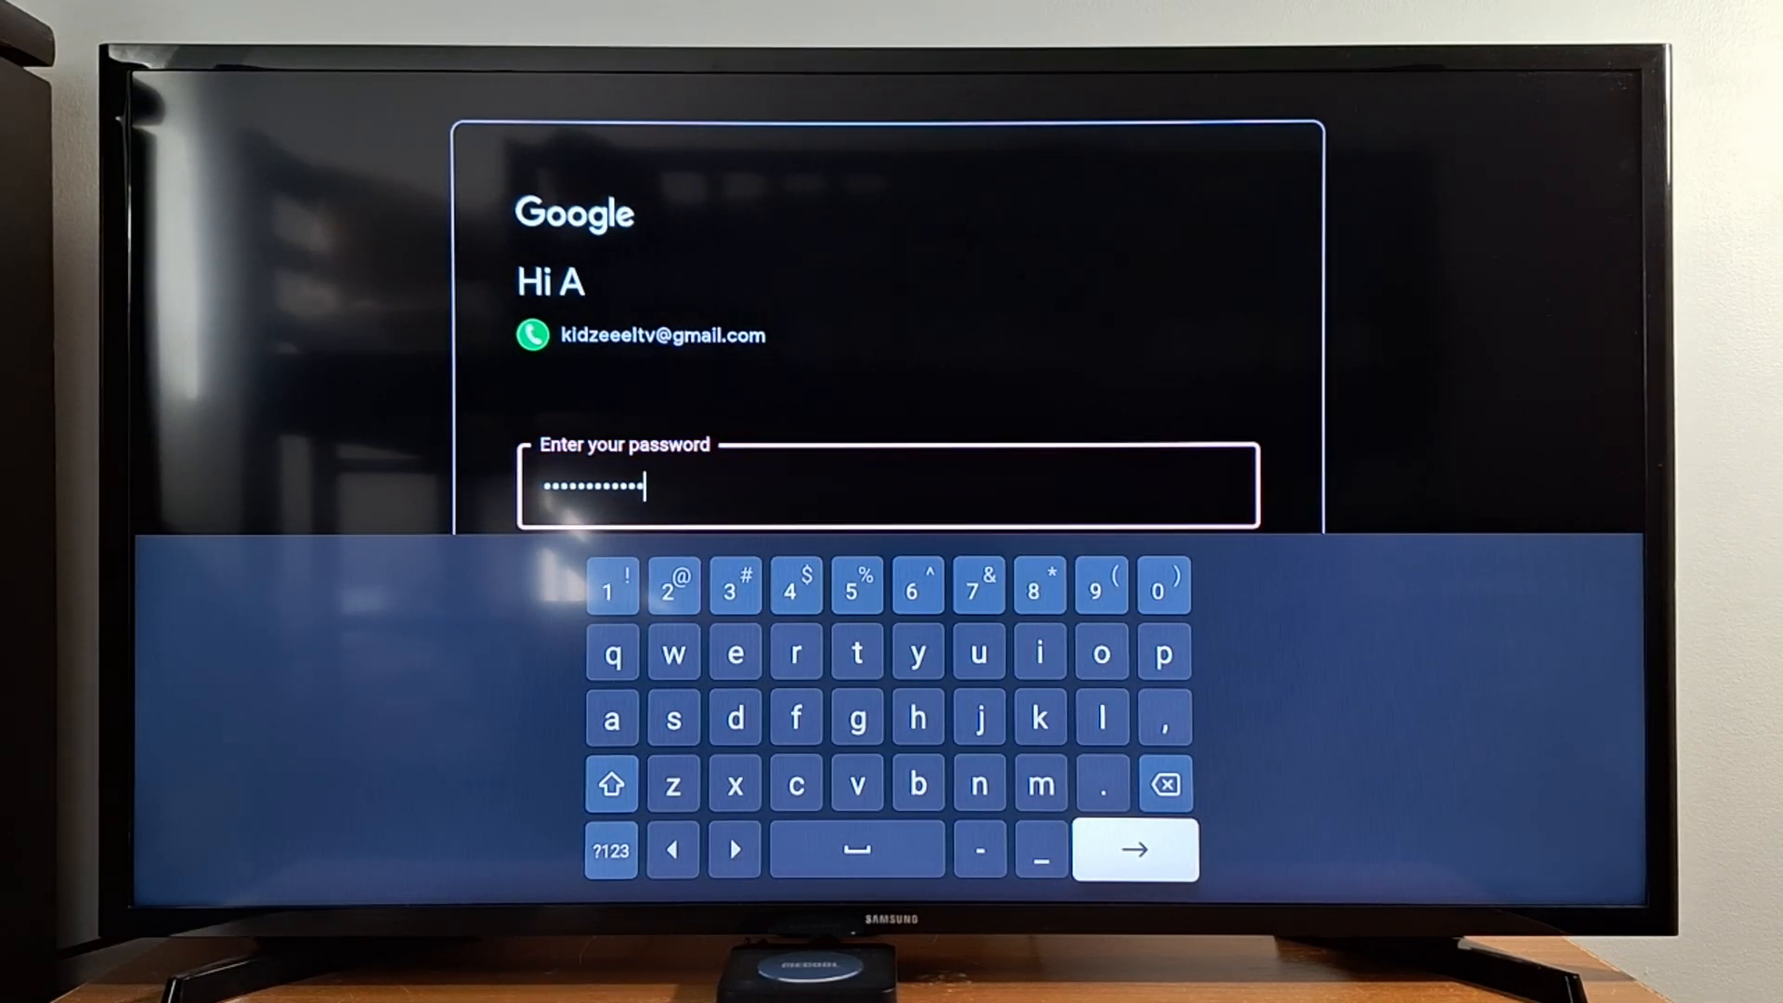
click(1132, 848)
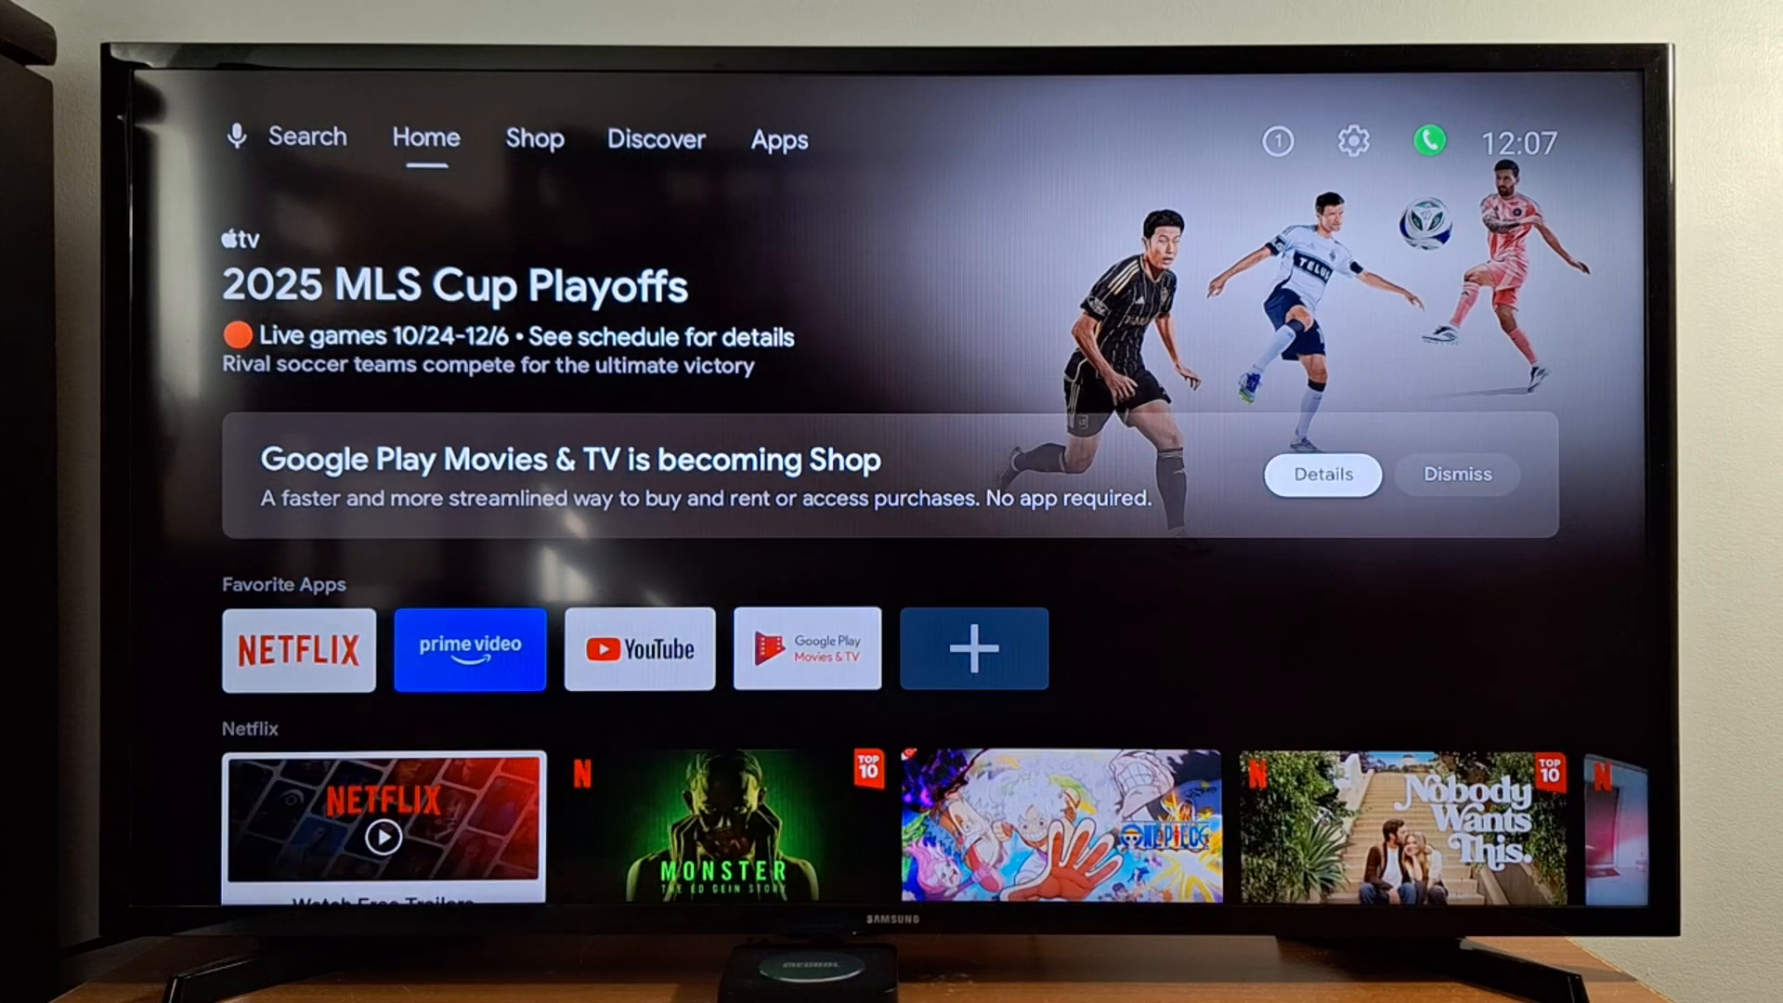
Step: View the Apps tab to verify all installed apps remain under the new account
scroll(down, 3)
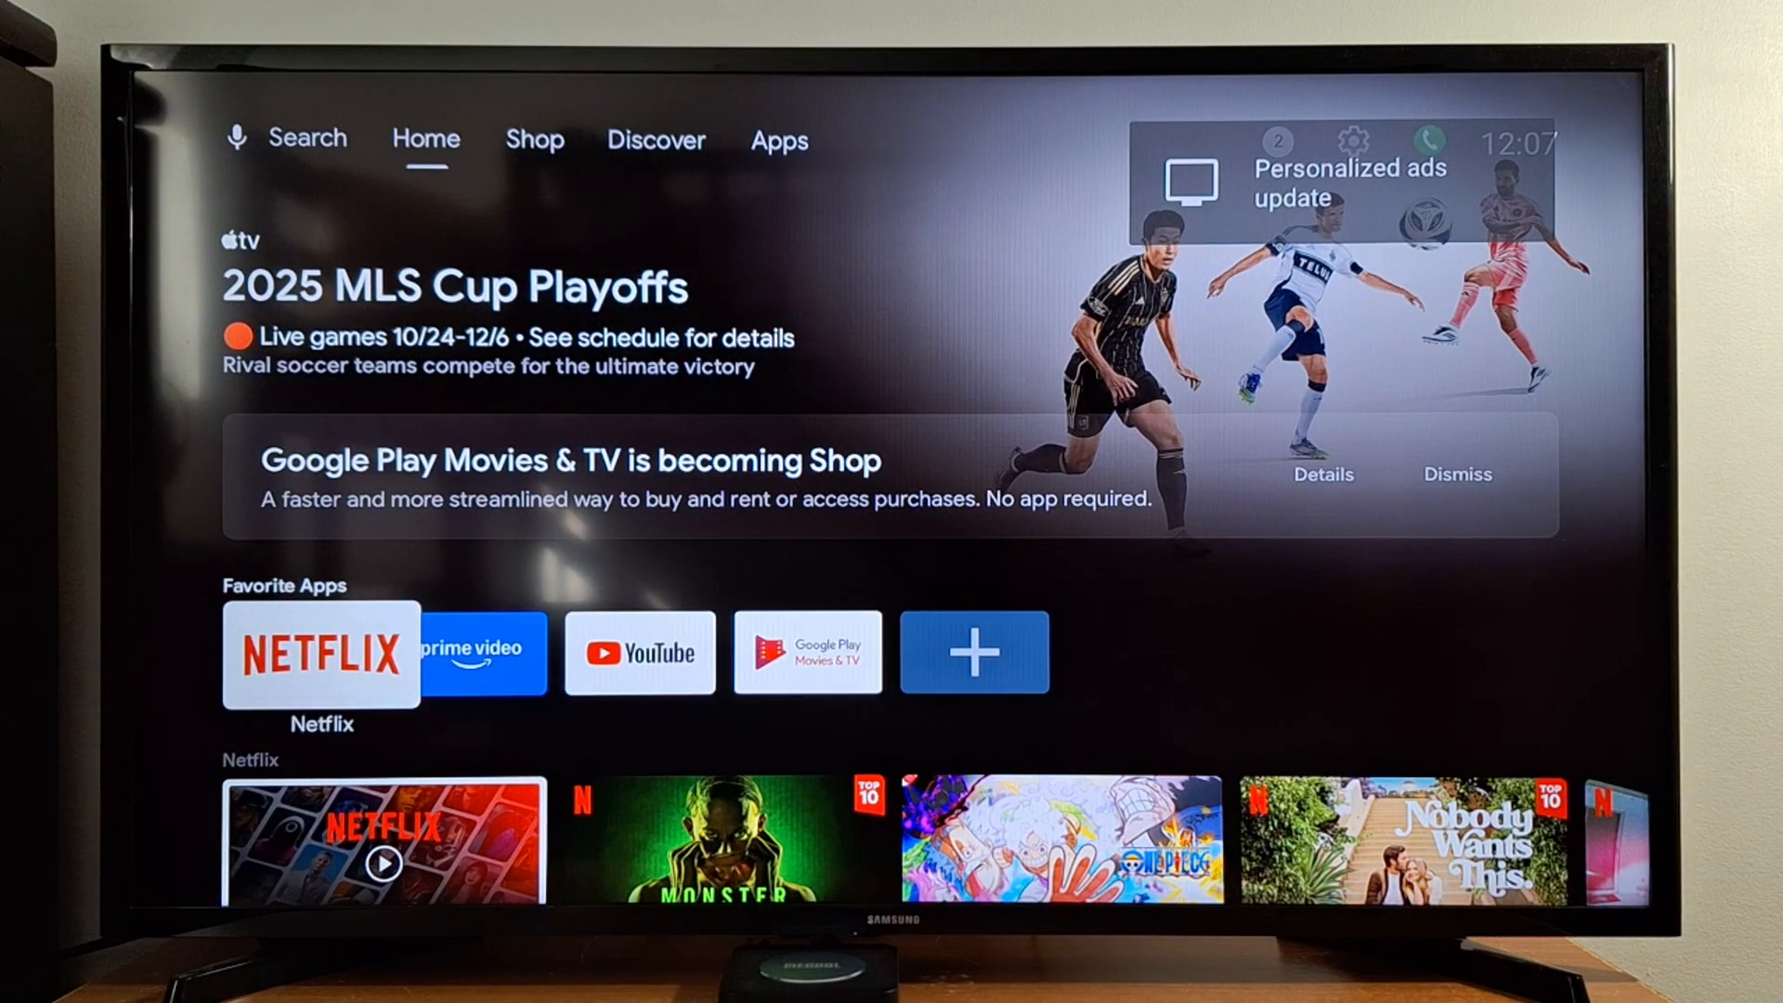
click(778, 139)
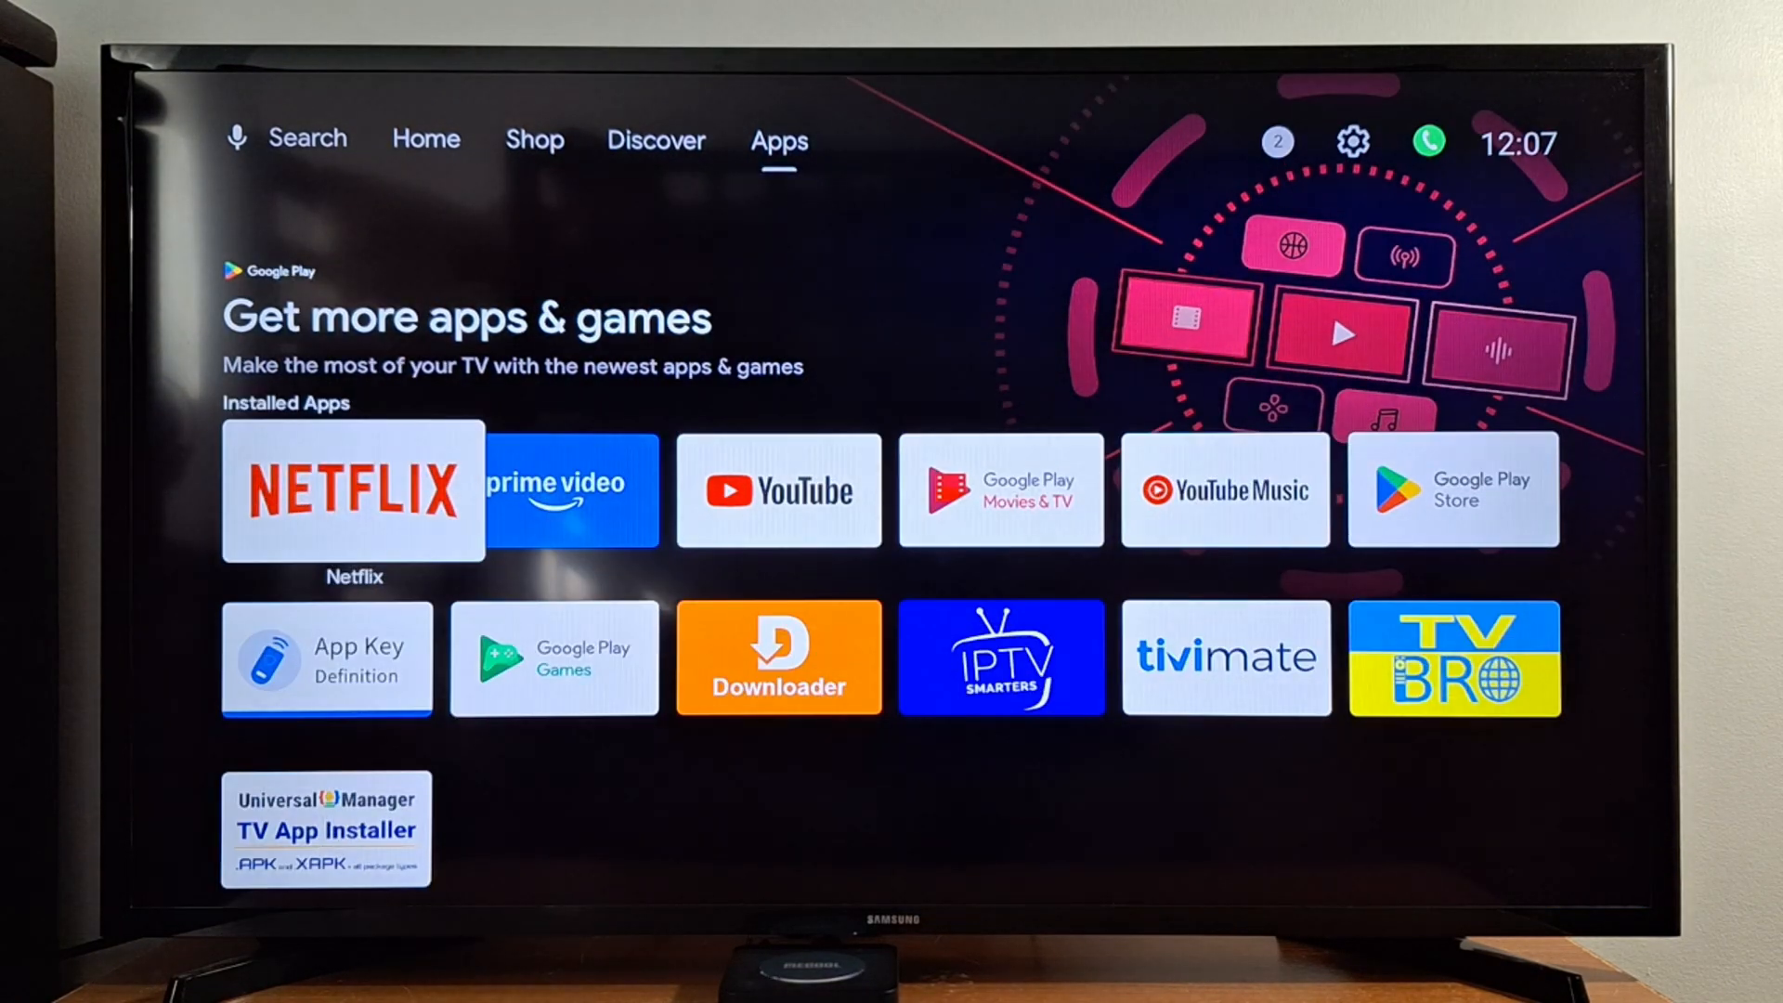